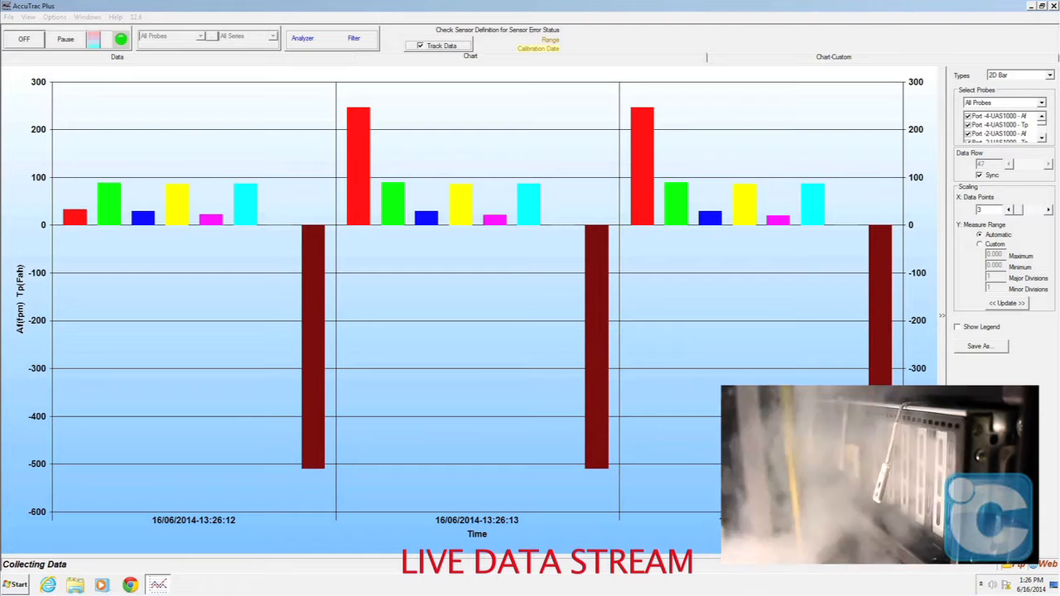
Show readings as a 3D area chart, then a spreadsheet, and set a 0.5-second reading interval
click(1027, 74)
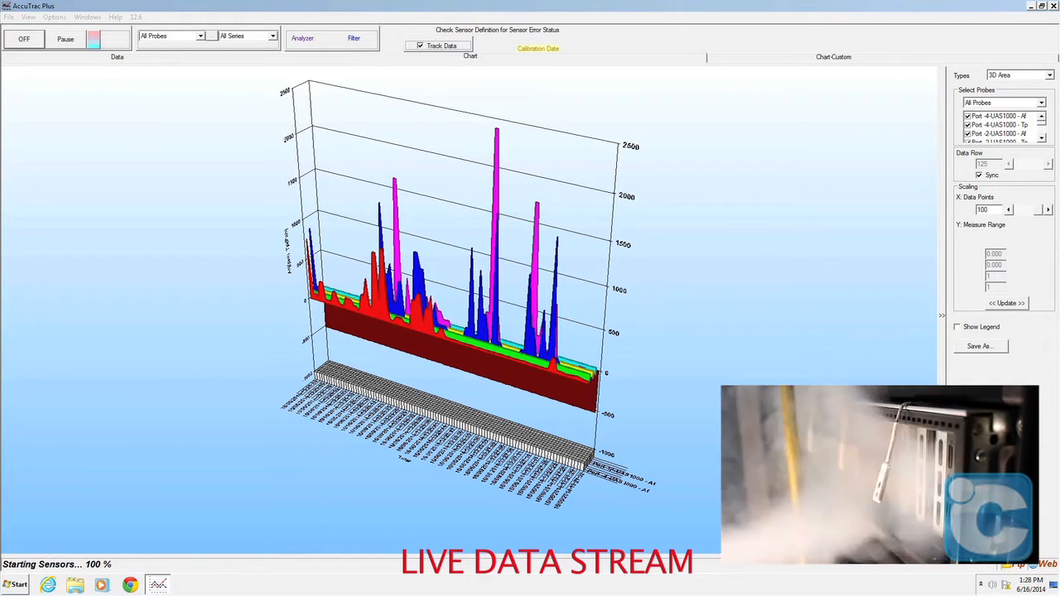
click(115, 61)
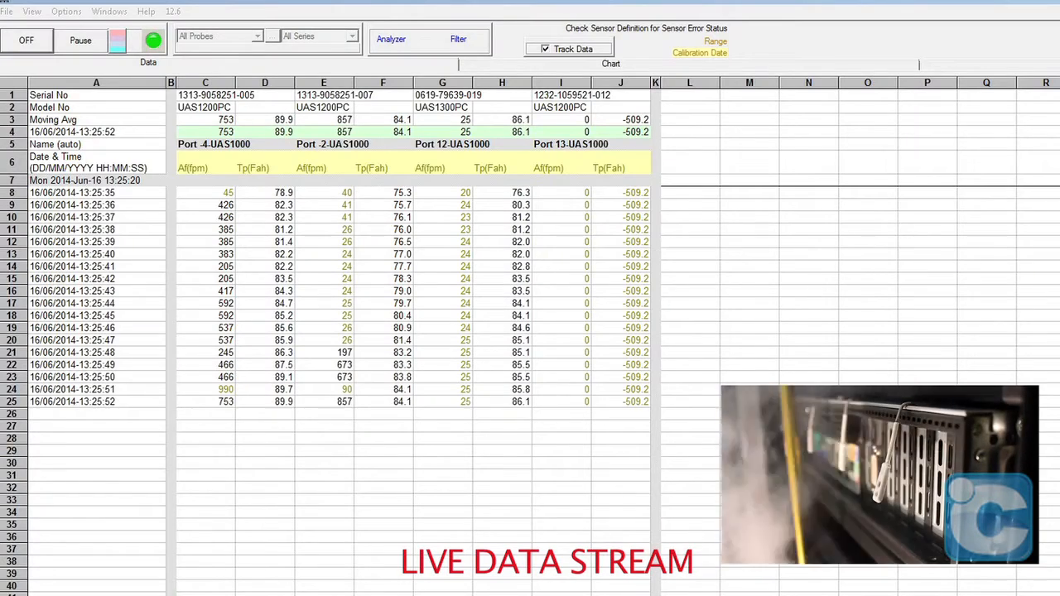
click(604, 64)
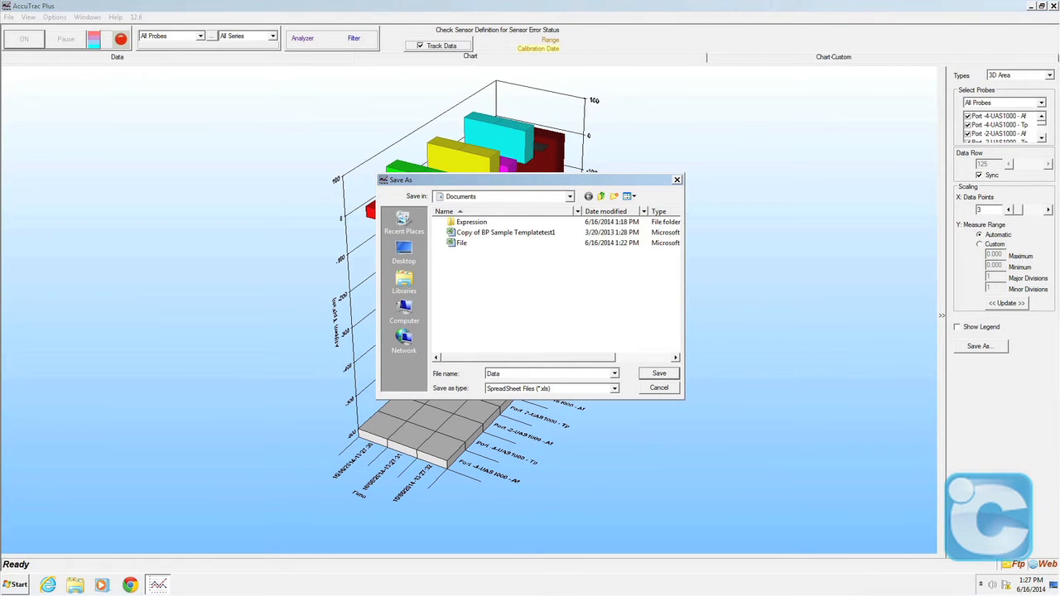
click(658, 373)
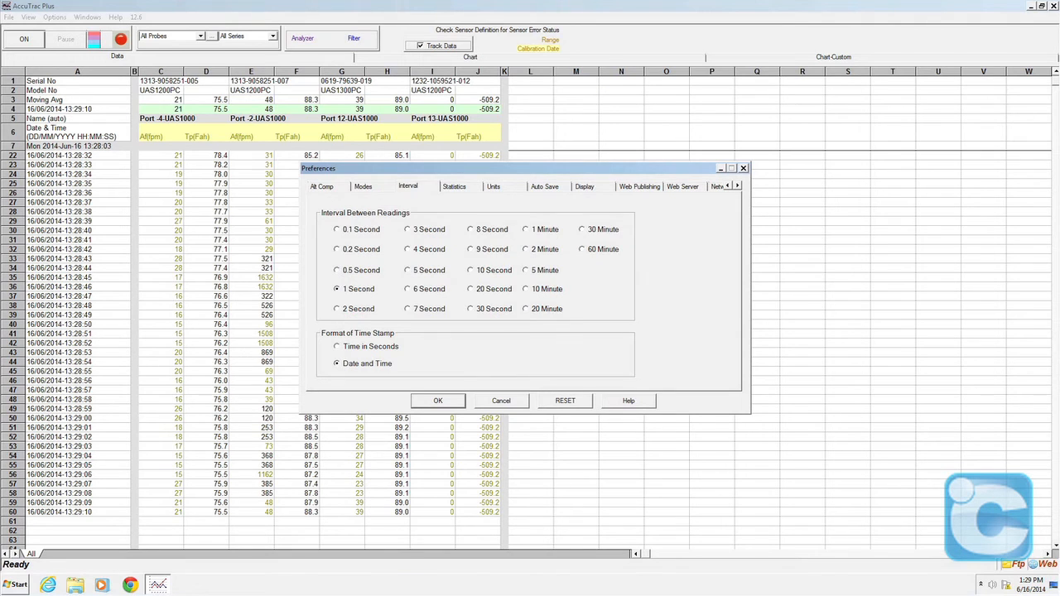
click(336, 269)
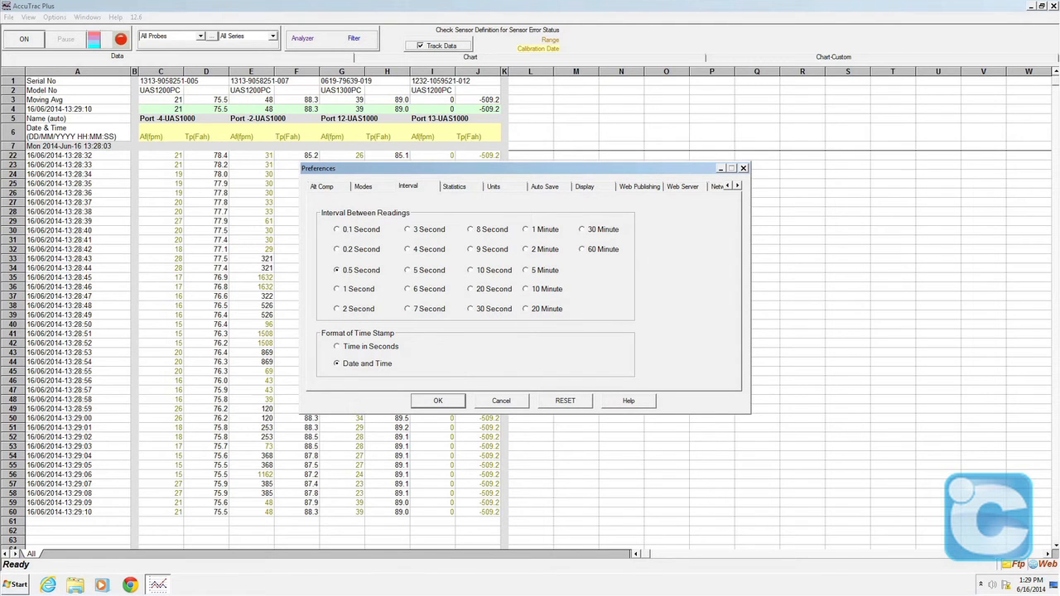